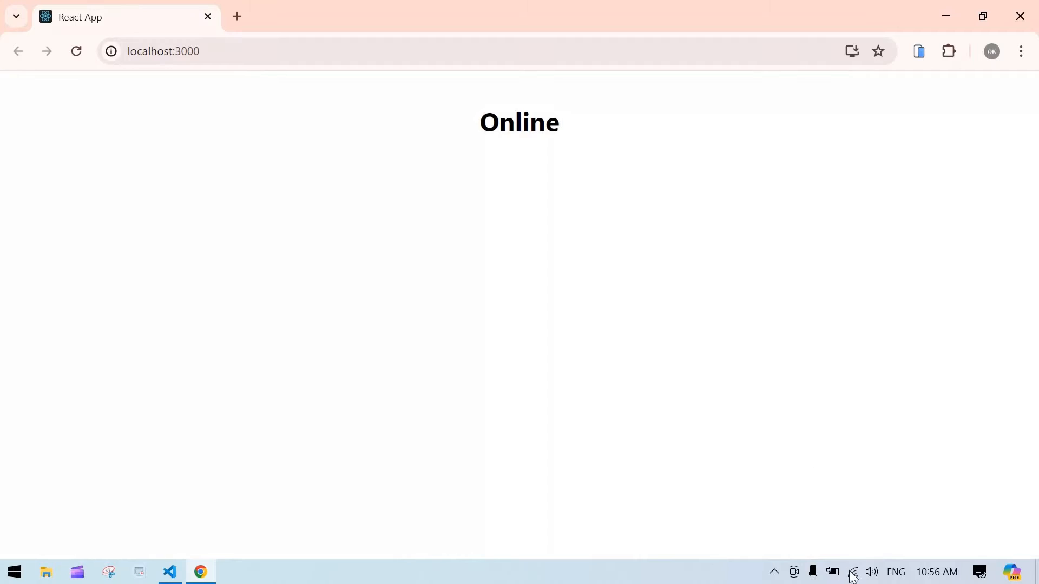
- Disconnect from the current Wi-Fi network and reconnect to the previously used one
click(853, 572)
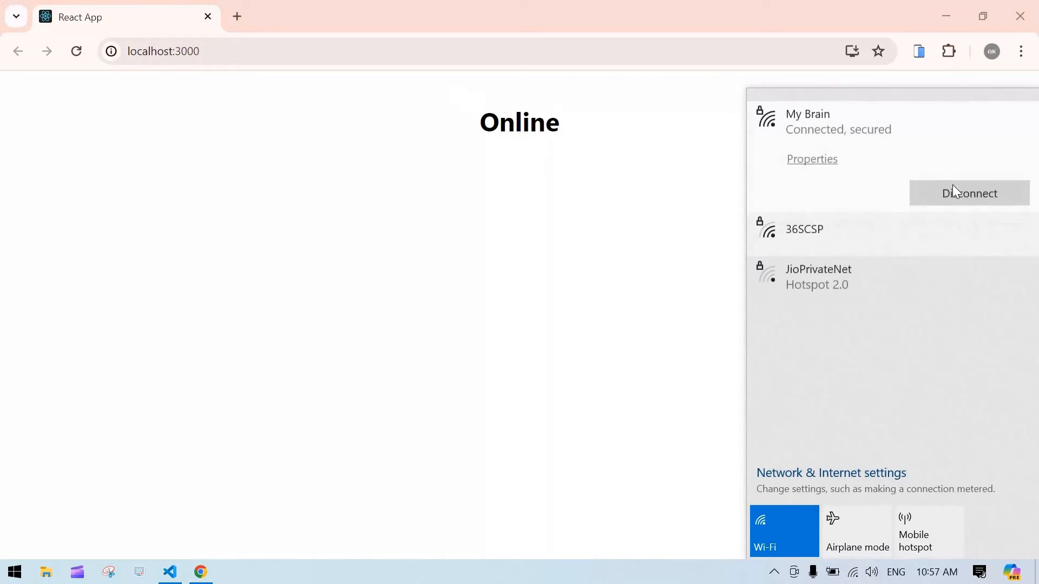
click(968, 193)
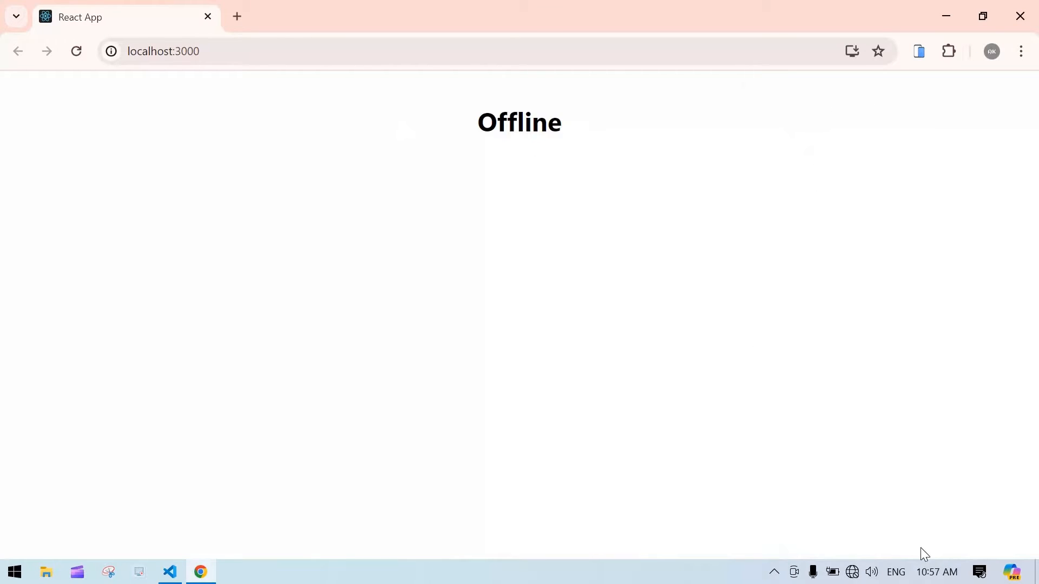
click(852, 572)
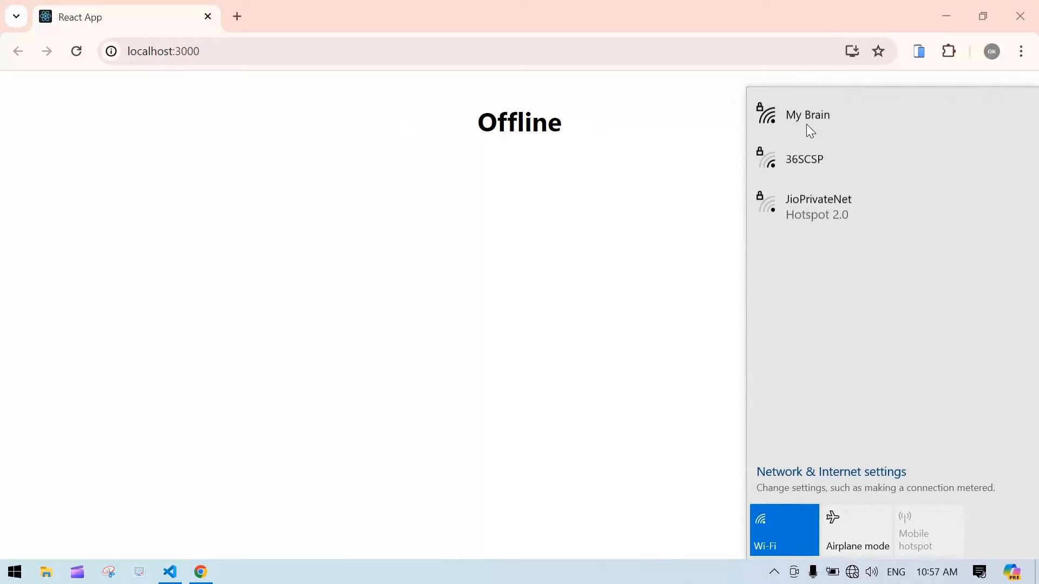
click(807, 114)
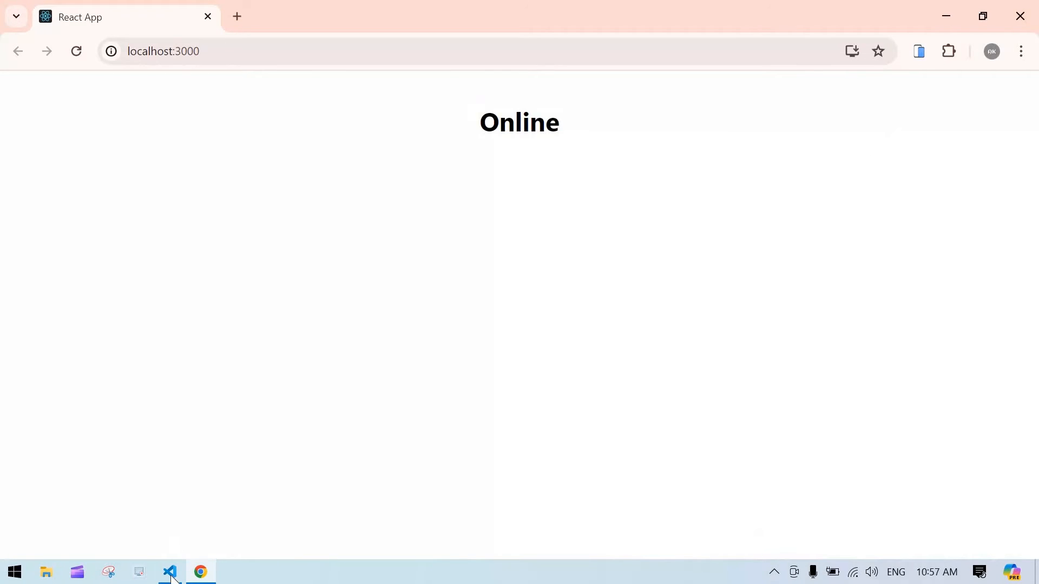
- In DetectInternet.js, add const [isOnline, setIsOnline] = useState(navigator.onLine), auto-importing useState
click(169, 572)
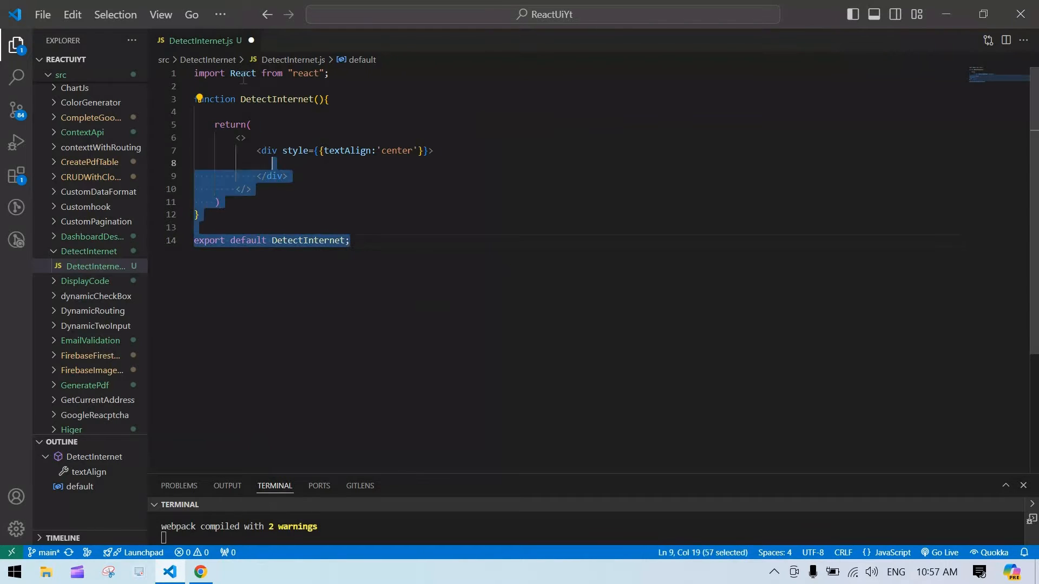
click(386, 263)
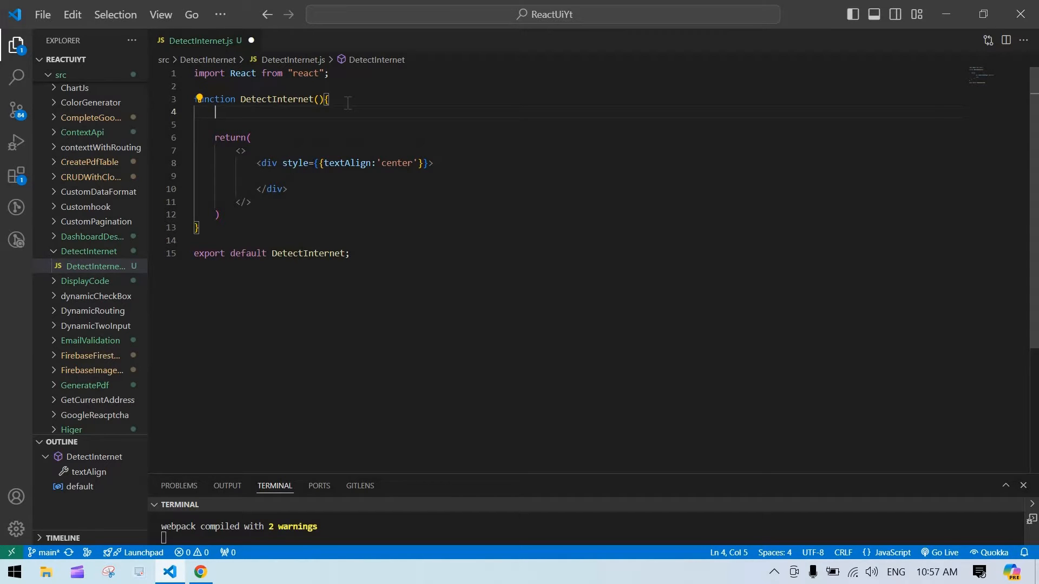
text(Consd)
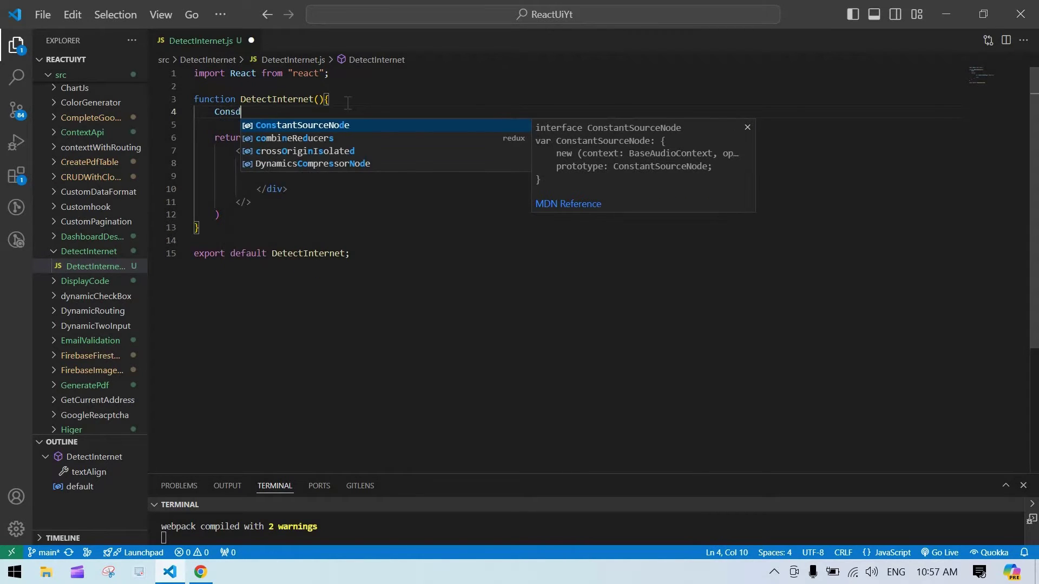
key(Backspace)
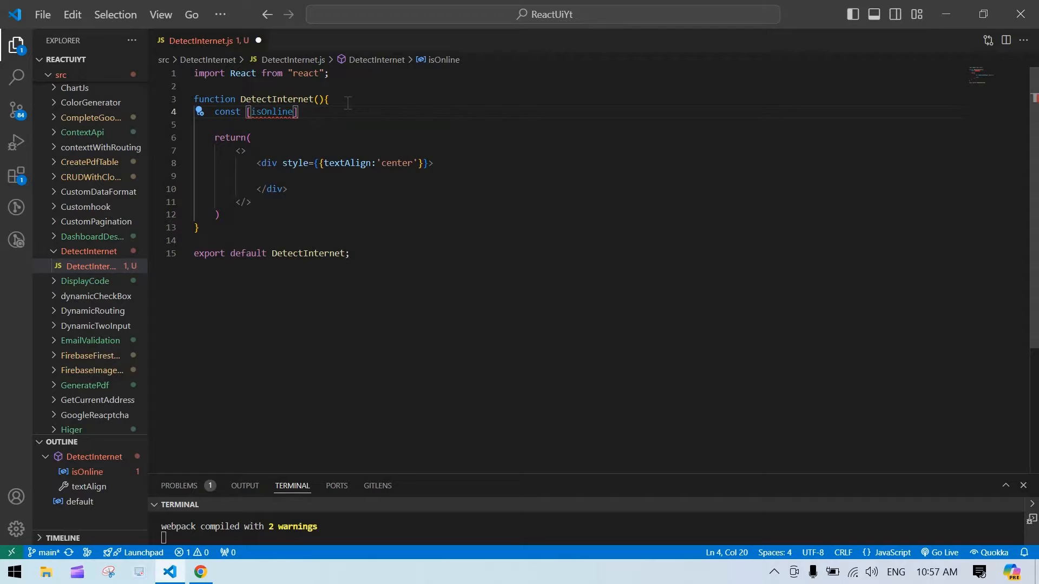
text(,sett)
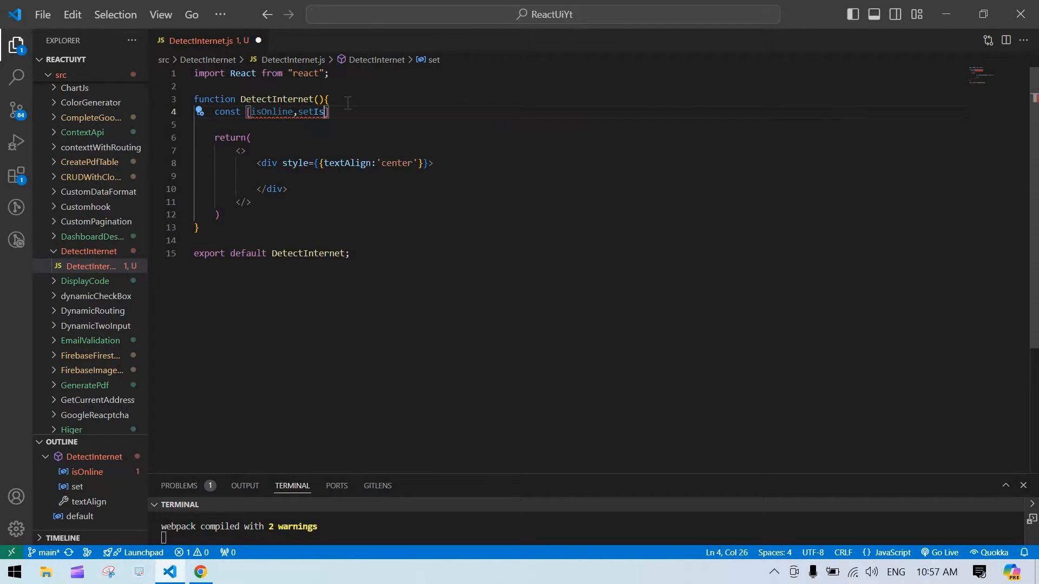
text(Online)
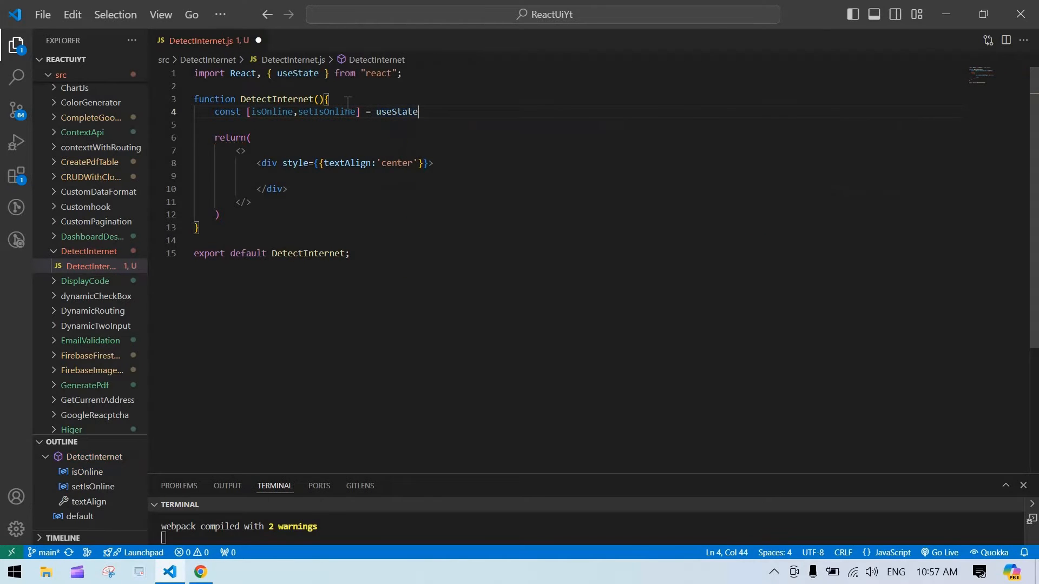
text((navigator.onLine)
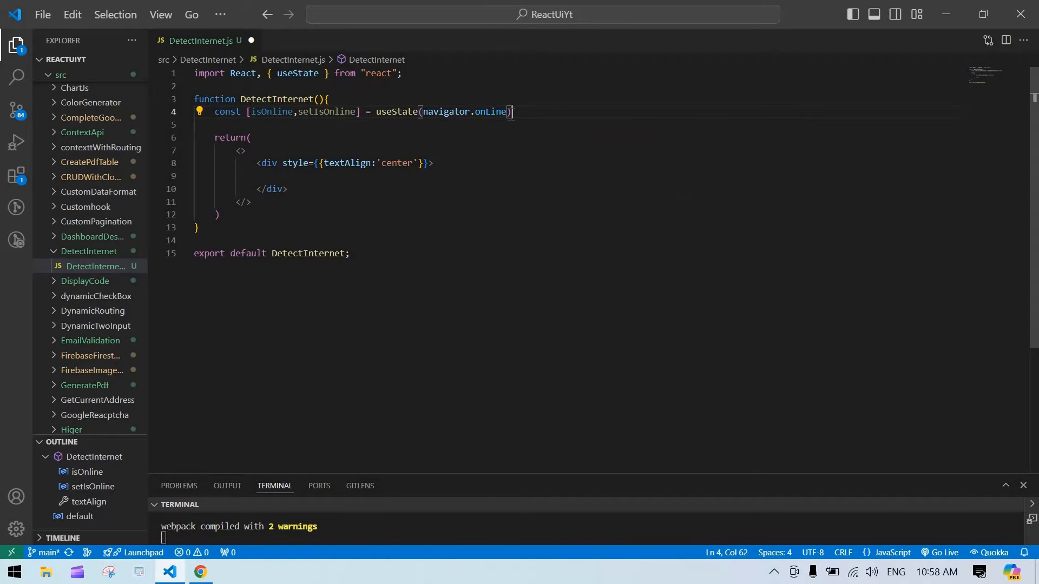
- Add useEffect(() => { window.addEventListener('online', ) }, []) with the useEffect auto-import
text(useEffect(()
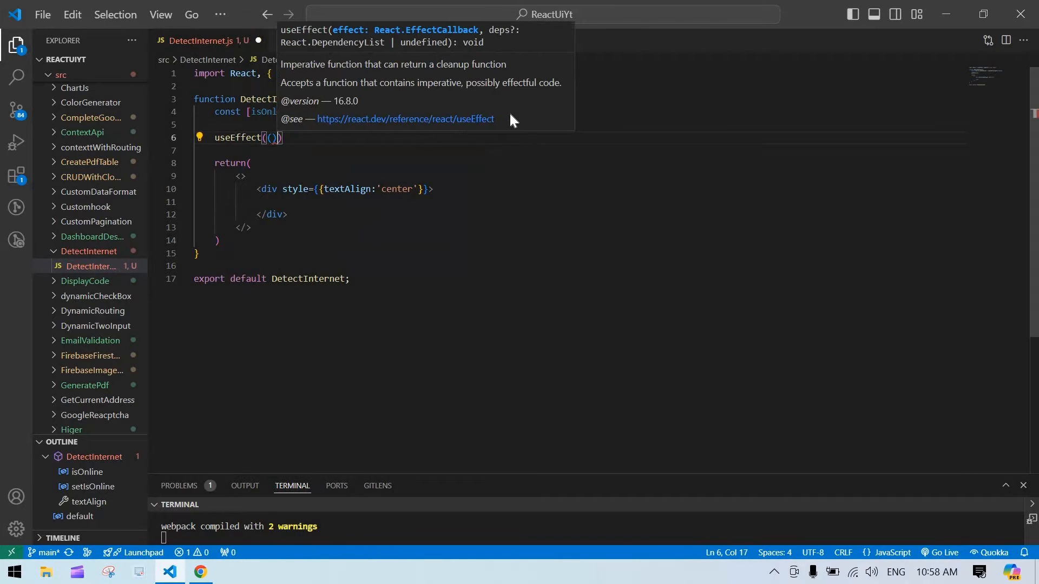
text(=>{)
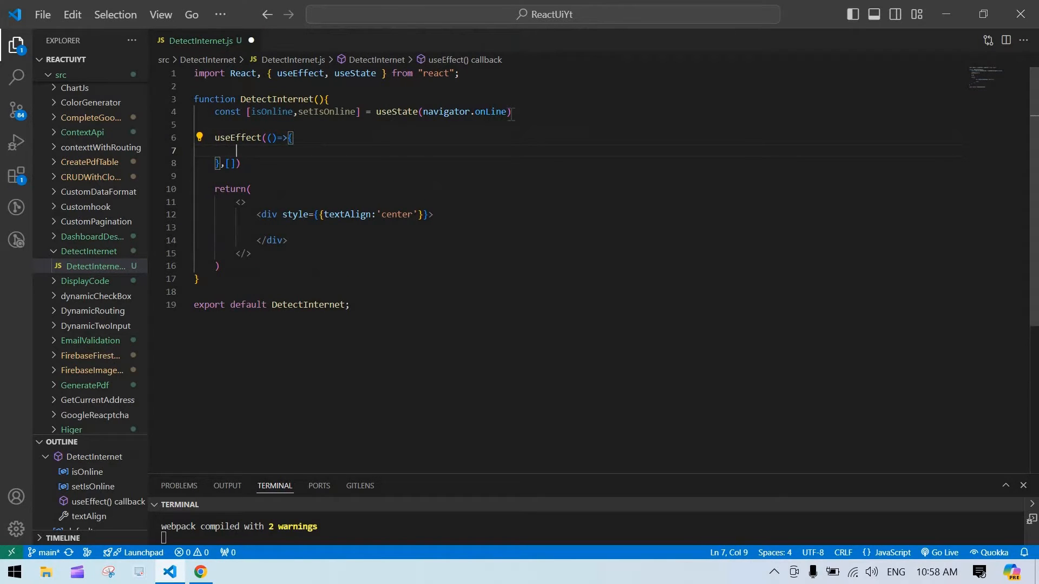
text(window)
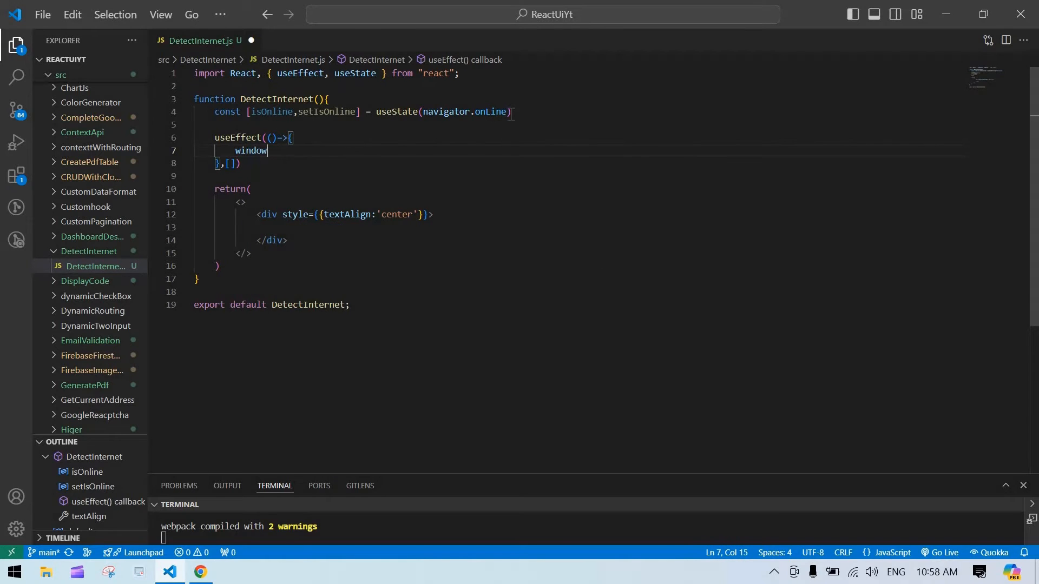
text(.addEventListener)
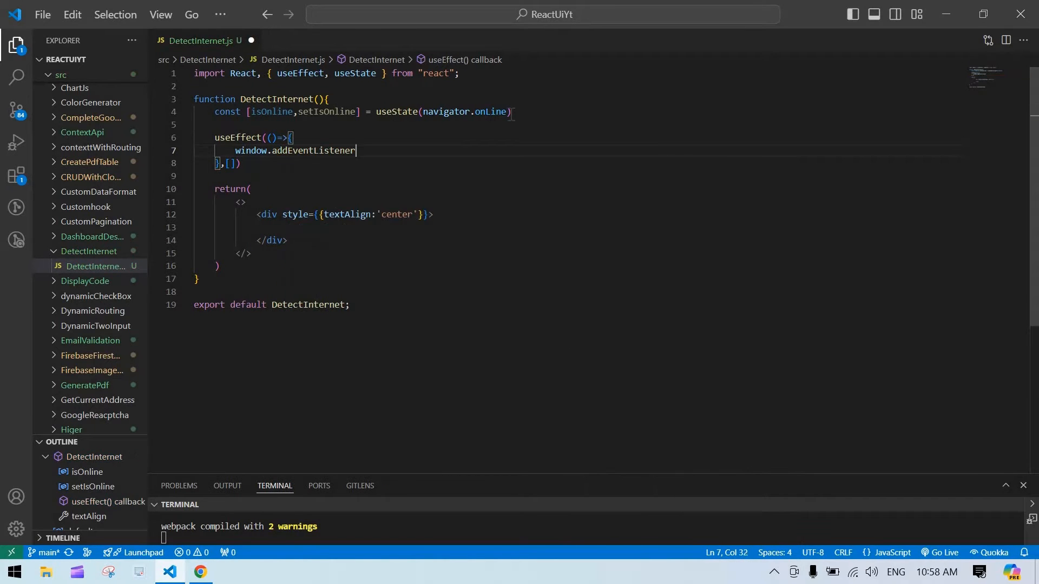
text((''))
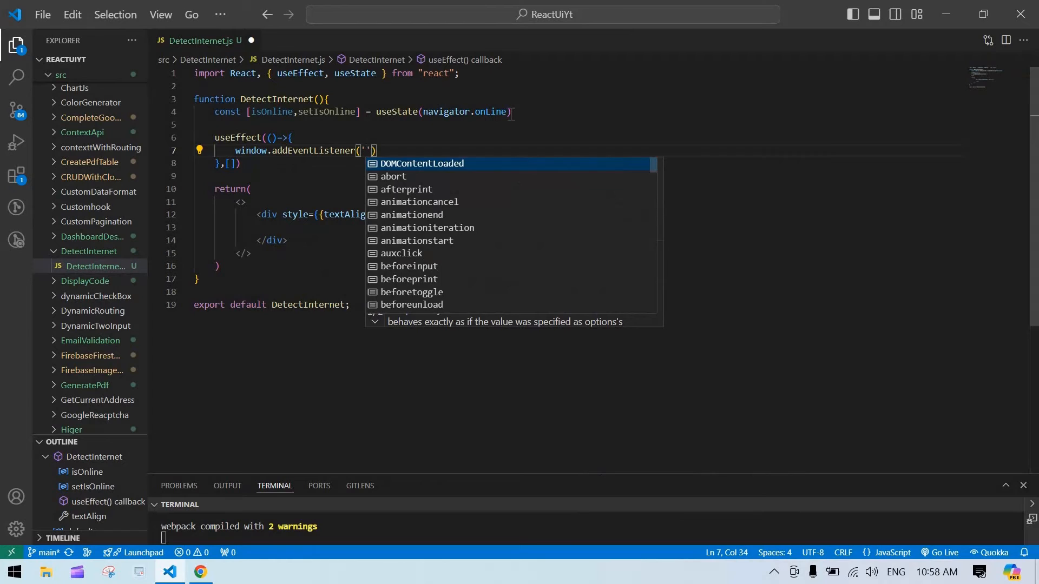
text(online)
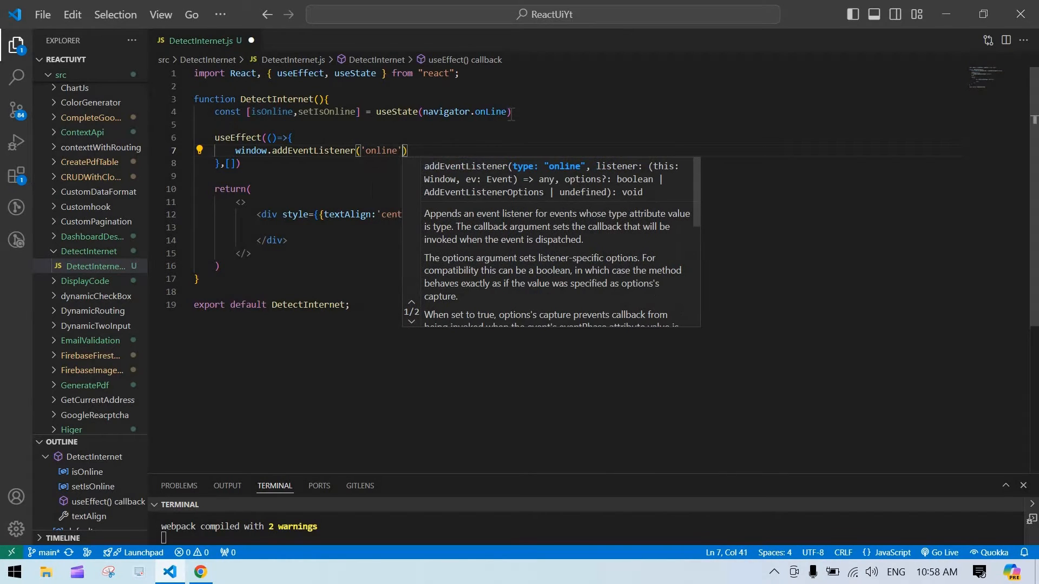
text(,)
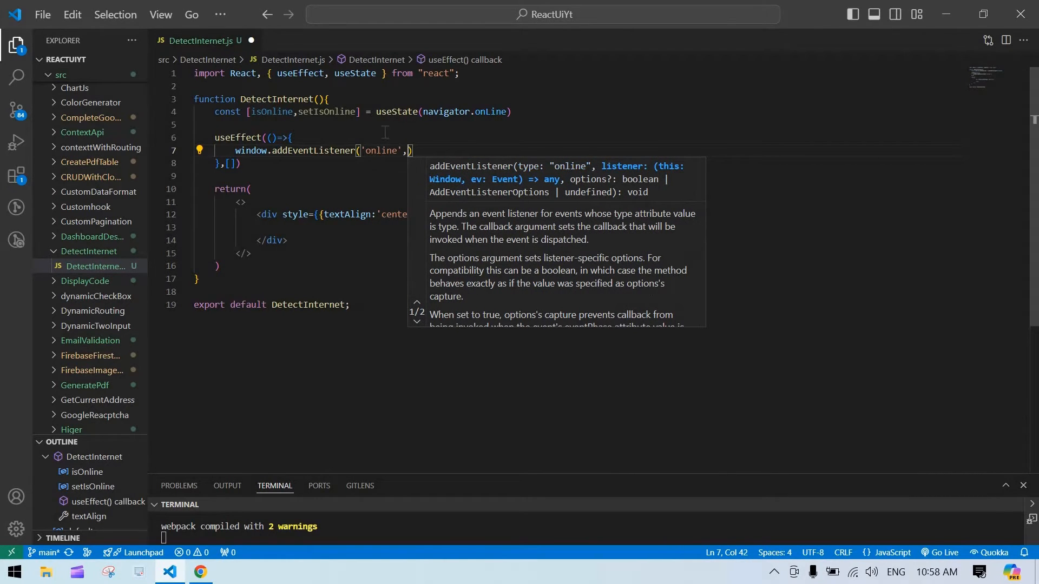
click(514, 111)
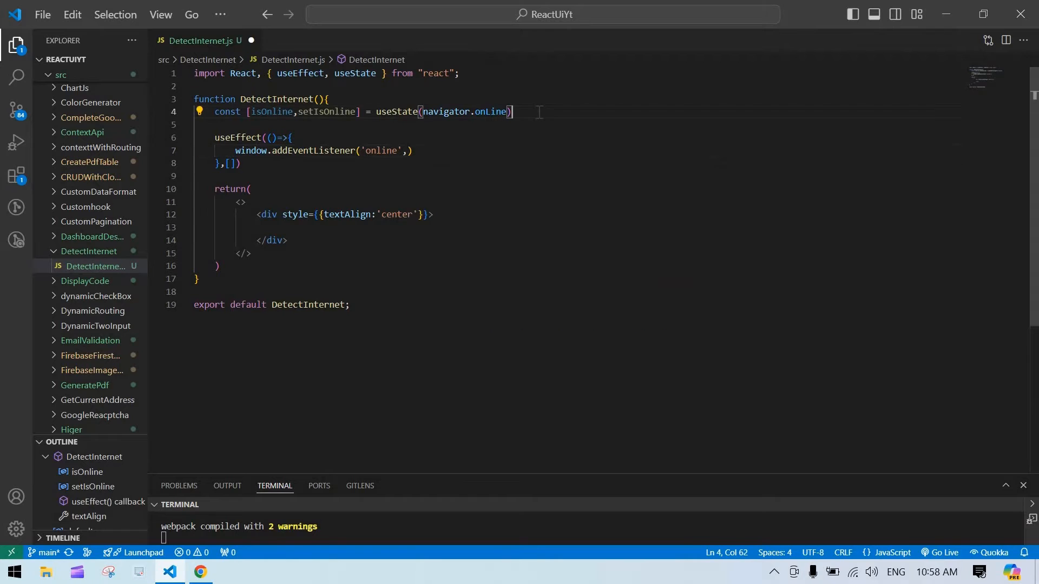
- Define handleCheck calling setIsOnline(navigator.onLine) and pass it as the 'online' listener's handler
text(cons)
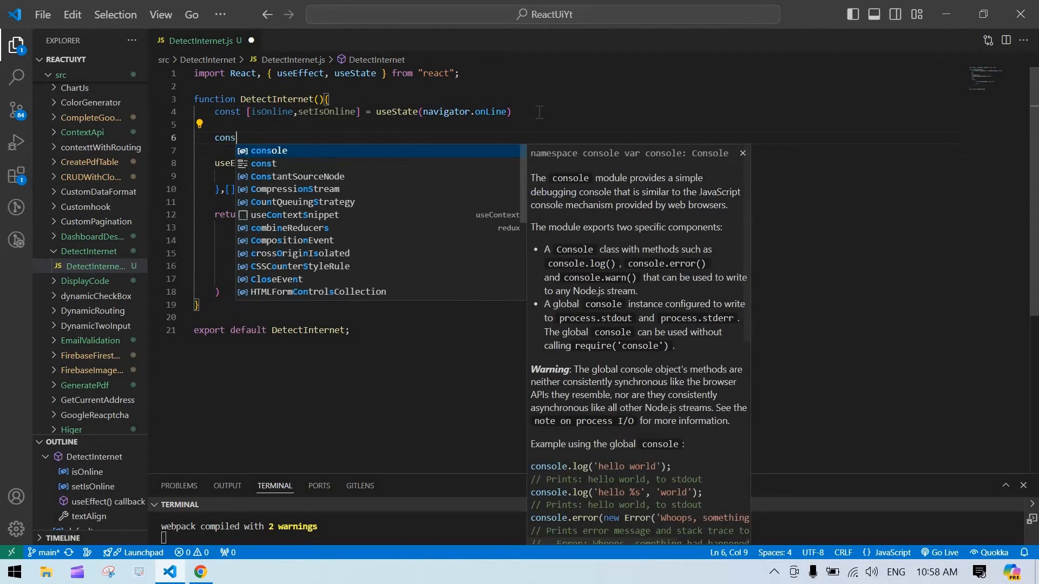
text(t)
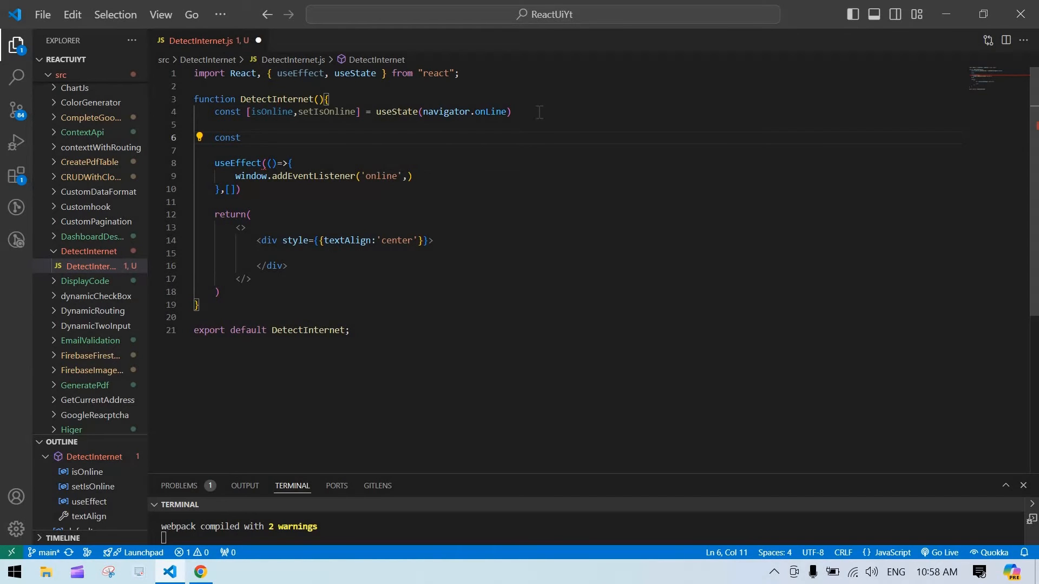
text(handleC)
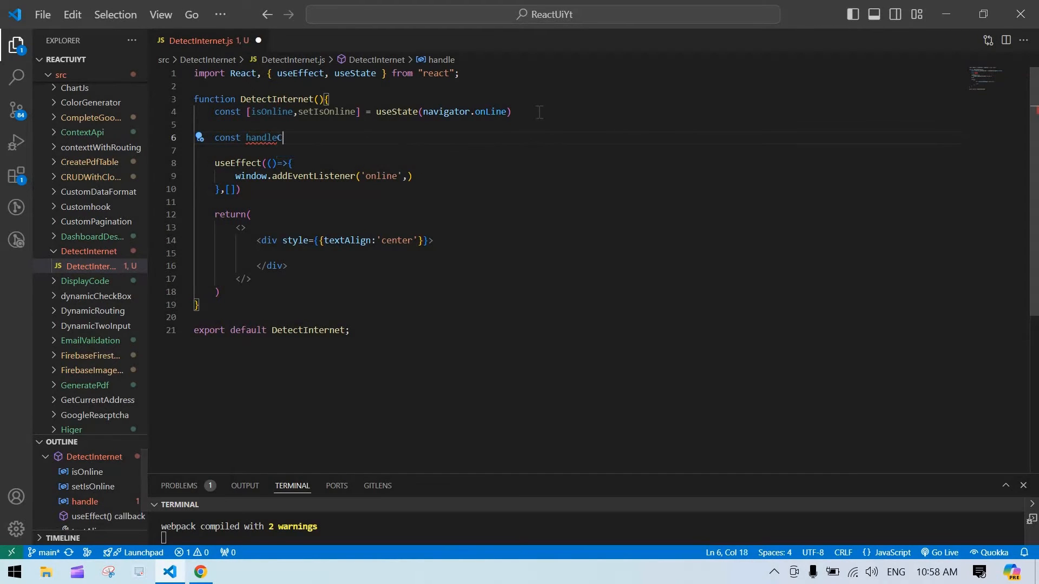
text(heck = () =>{)
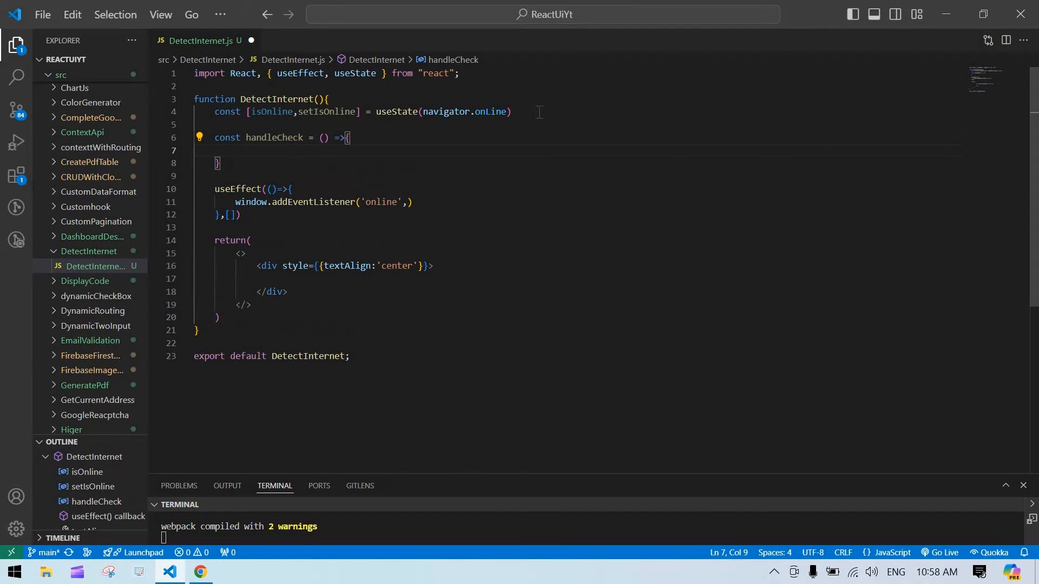
text(setIsOnline()
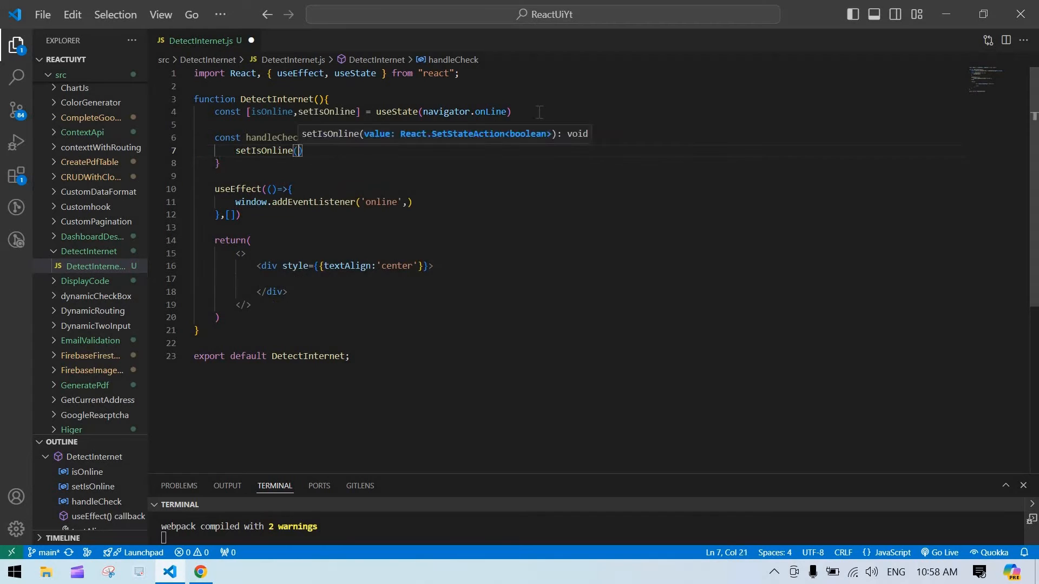
text(navigator)
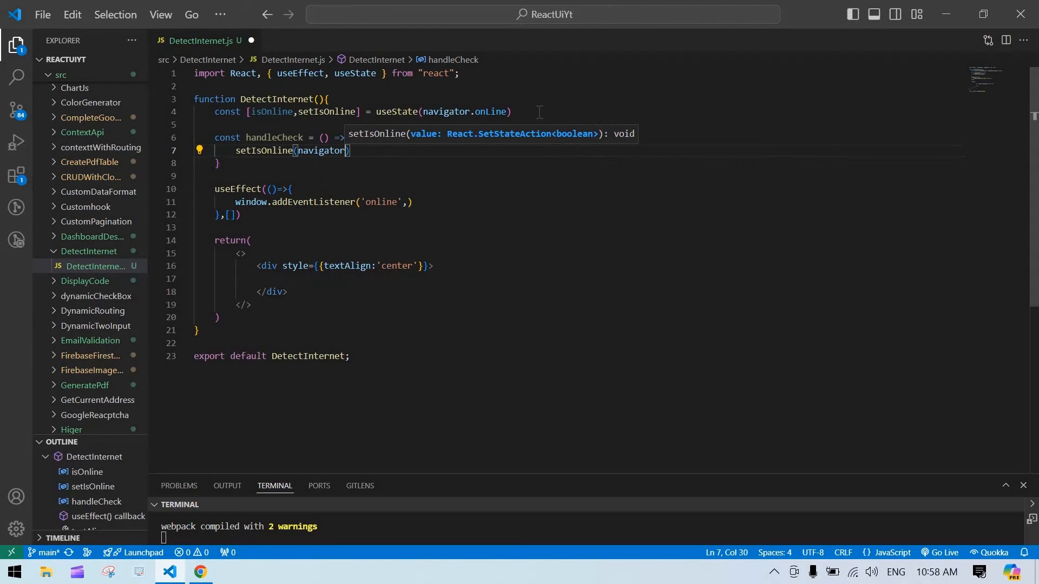
text(.onLine)
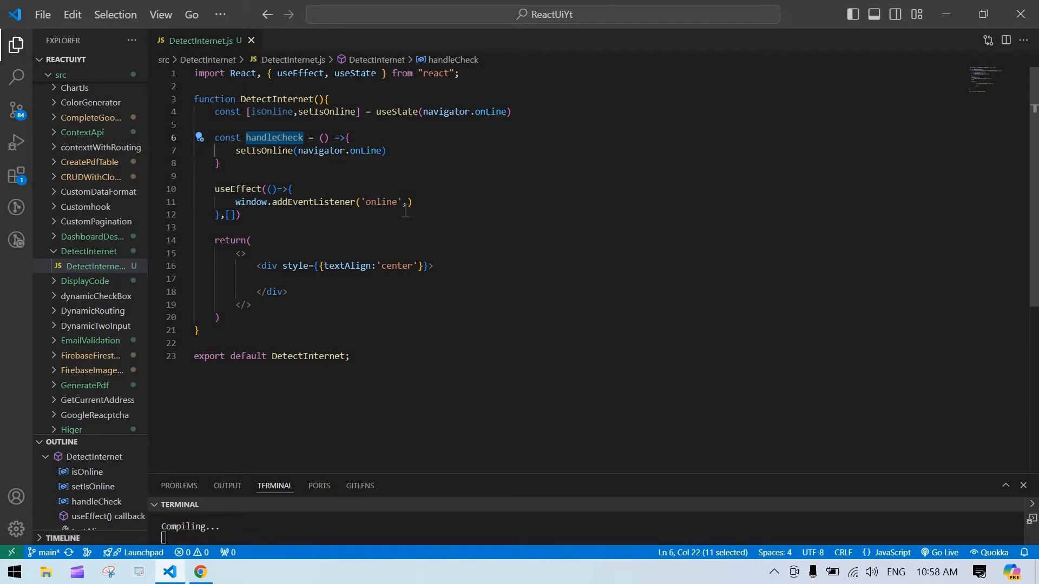
text(handleCheck)
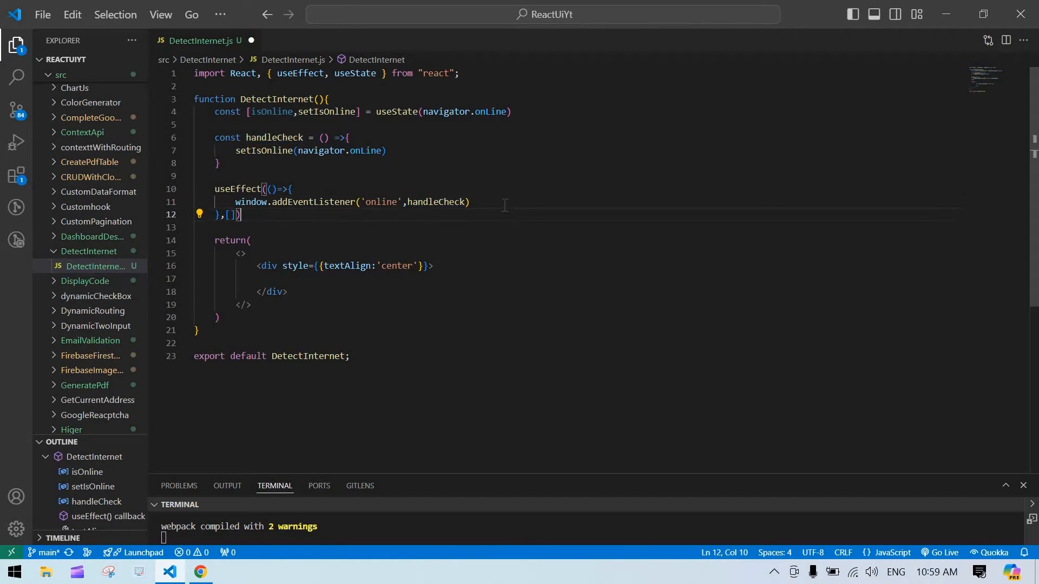
- Add window.addEventListener('offline', handleCheck) below the 'online' listener inside the useEffect
text(window.addEventListener('online',handleCheck))
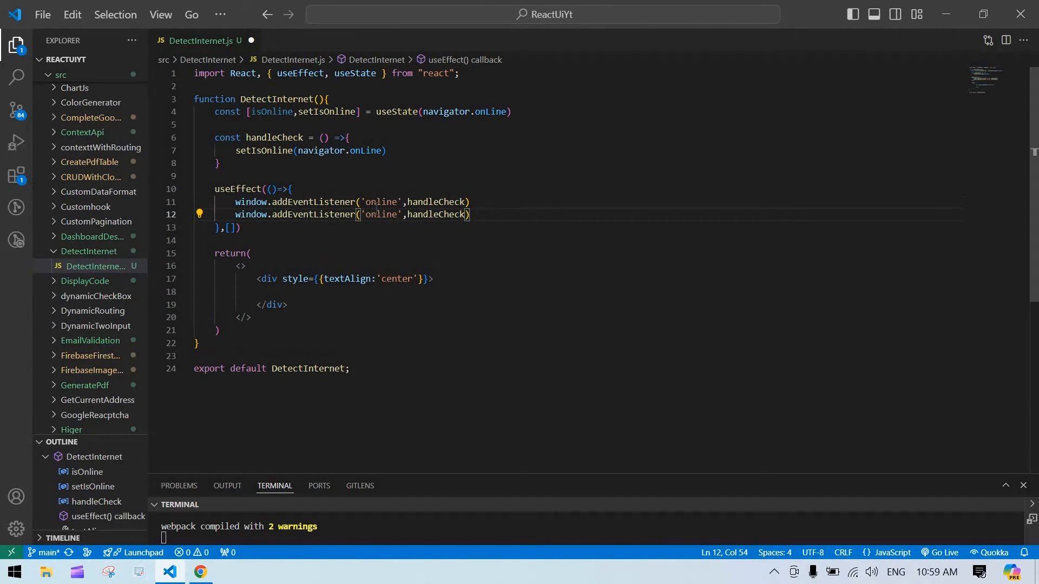
text(off)
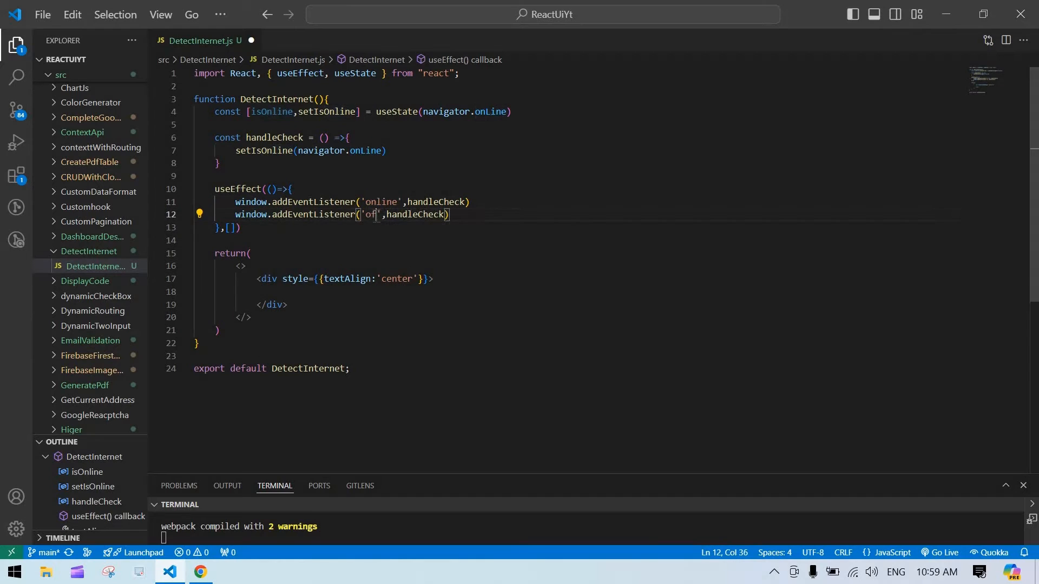
text(fline)
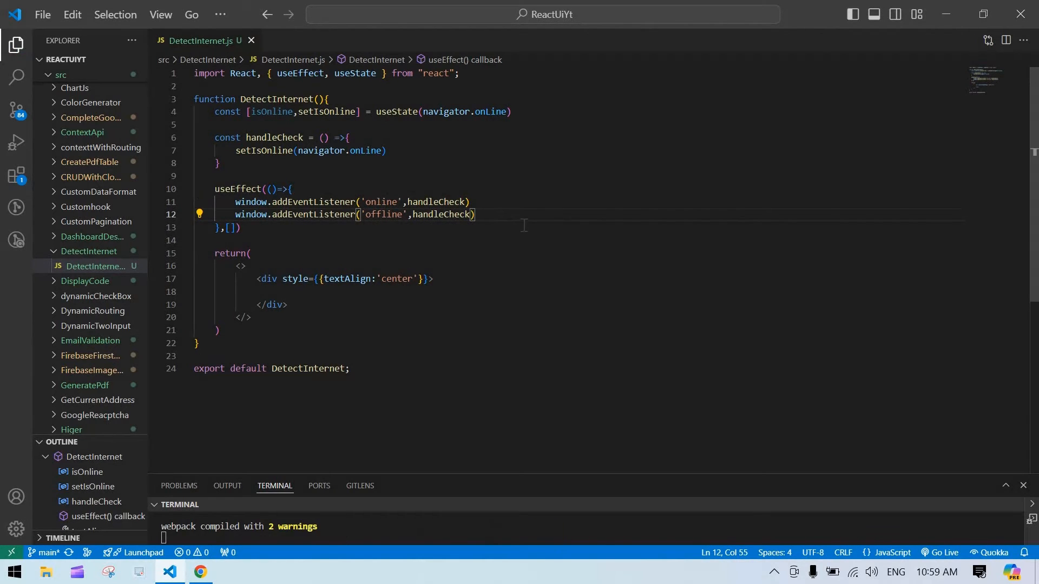
click(388, 202)
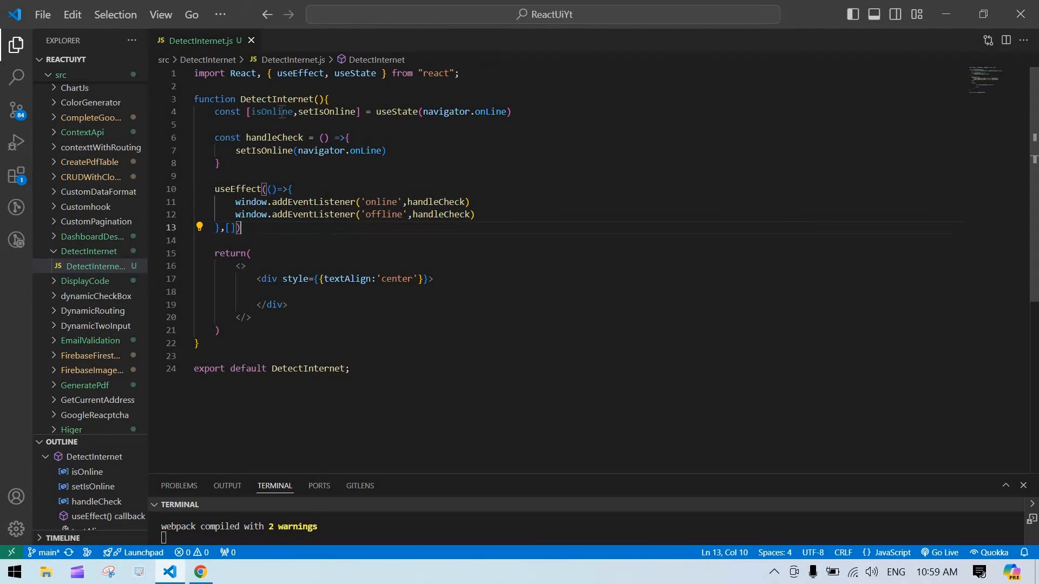
- Render <h1>{isOnline ? 'Online' : 'Offline'}</h1> inside the div, correcting the 'Offlie' typo
double_click(270, 112)
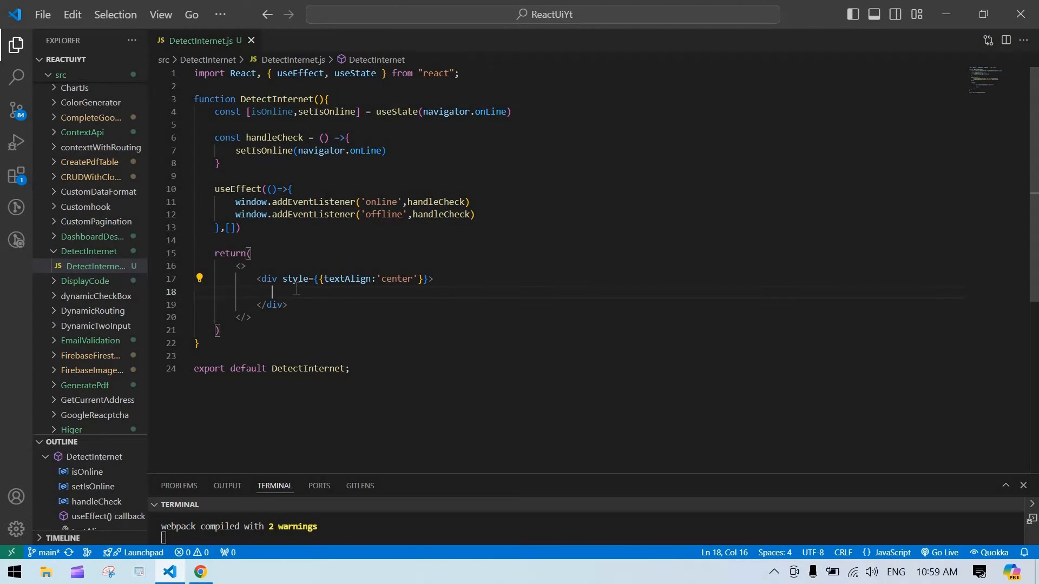
text(<h1)
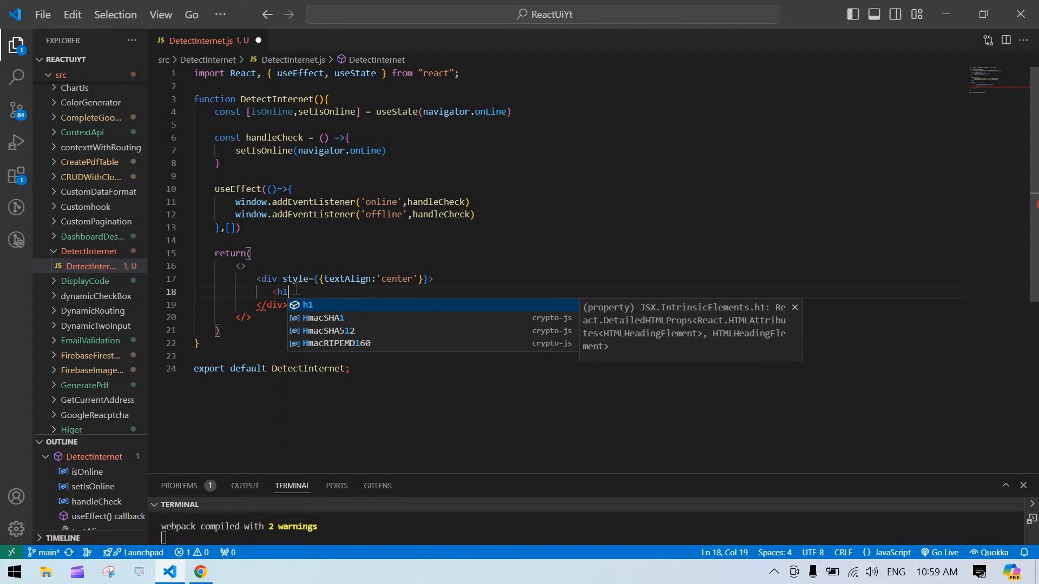
text(>{}</h1>)
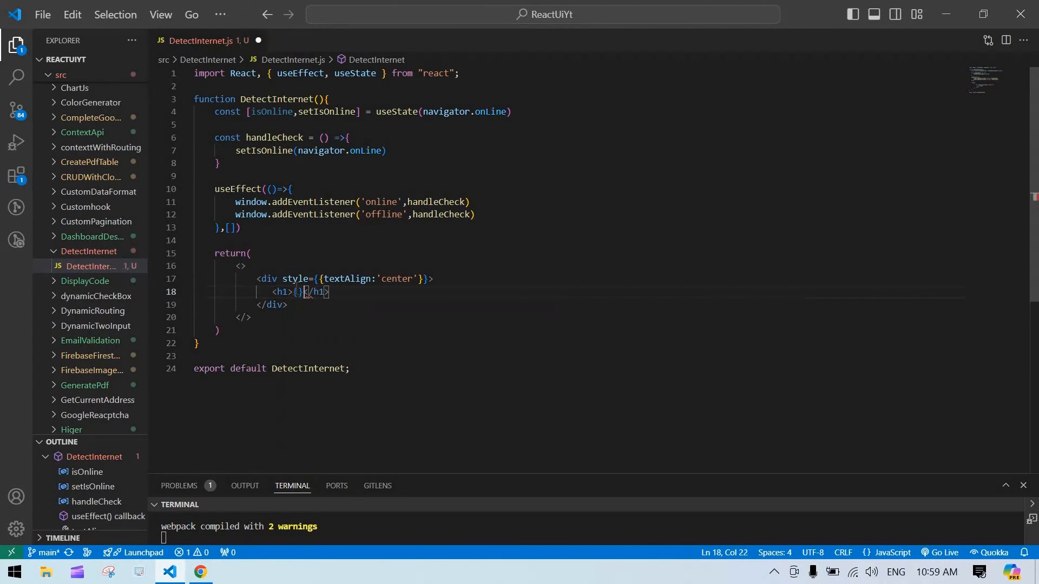
text(isOnline?)
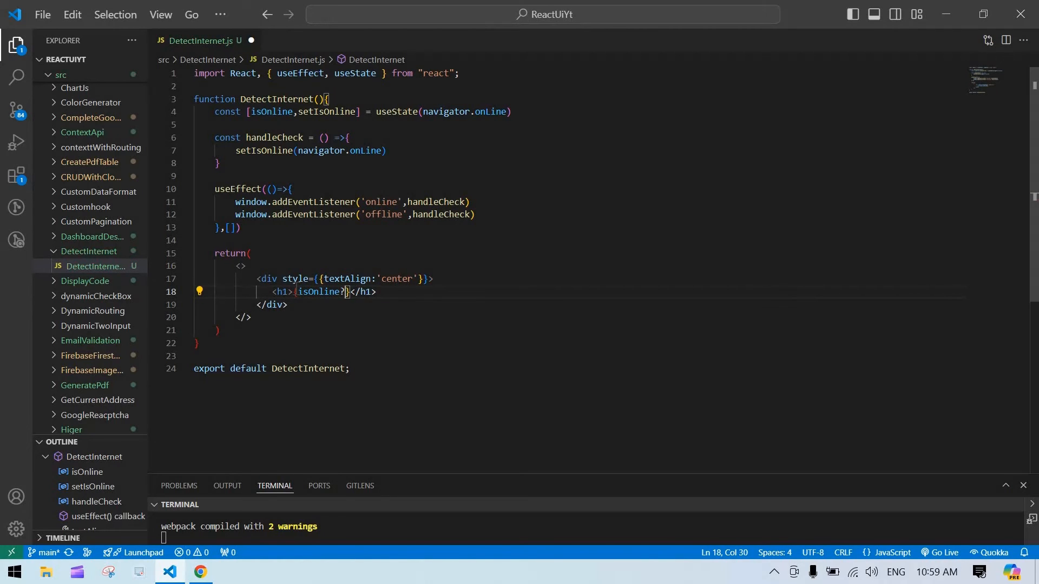
text(?'Online')
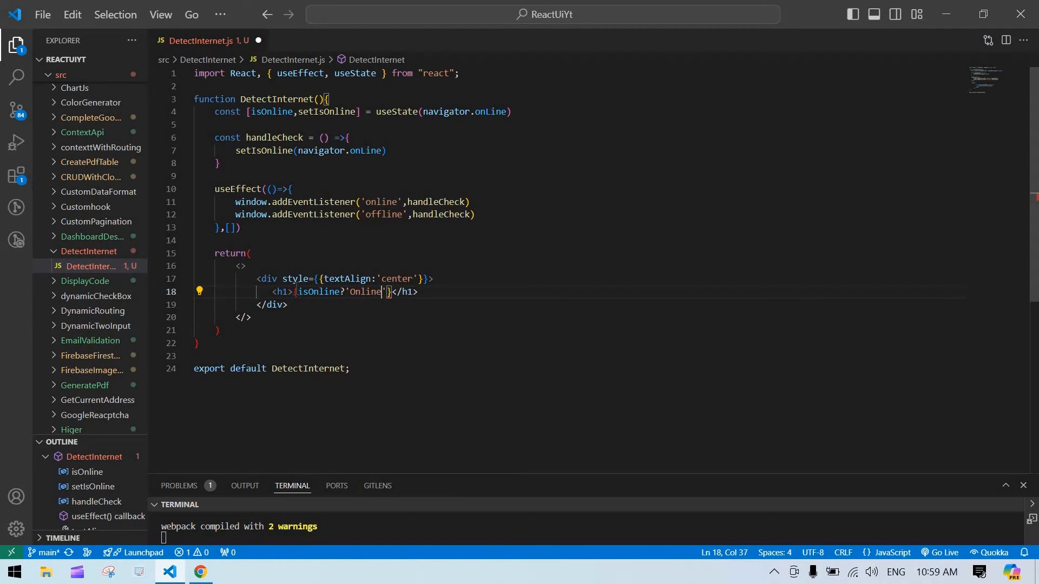
text(:' ')
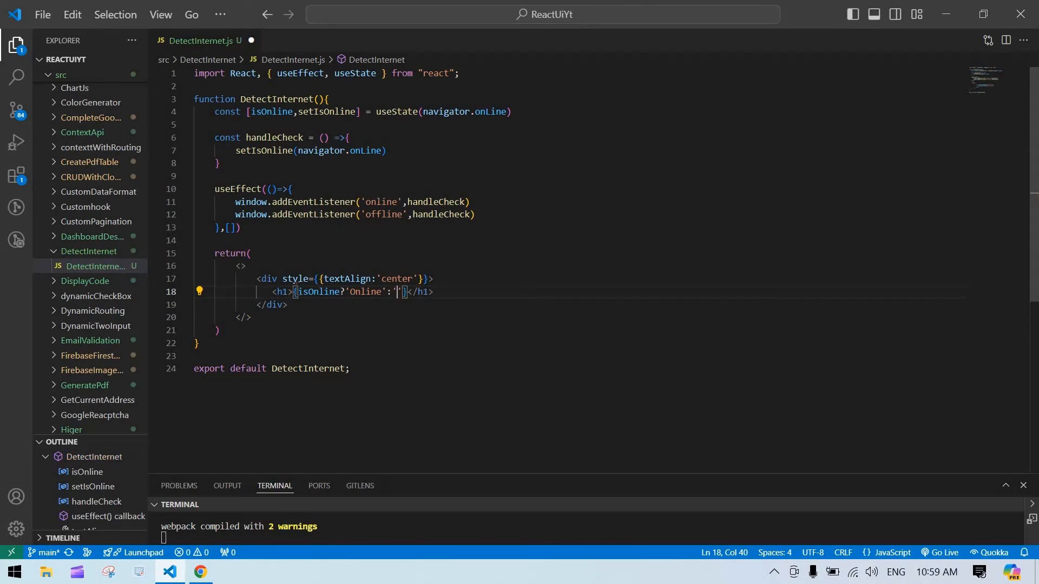
text(Offlie)
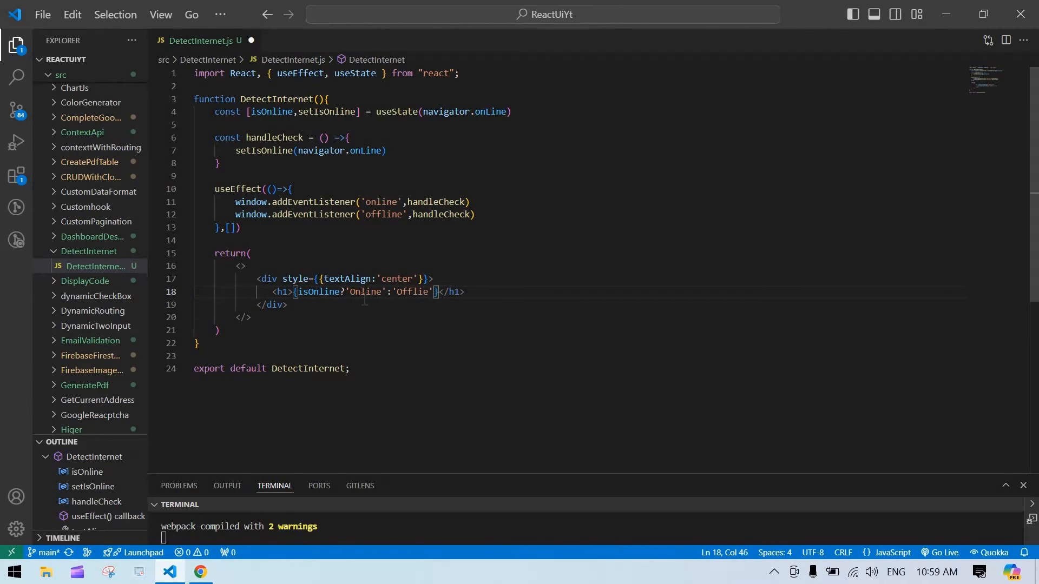
key(Backspace)
text(n)
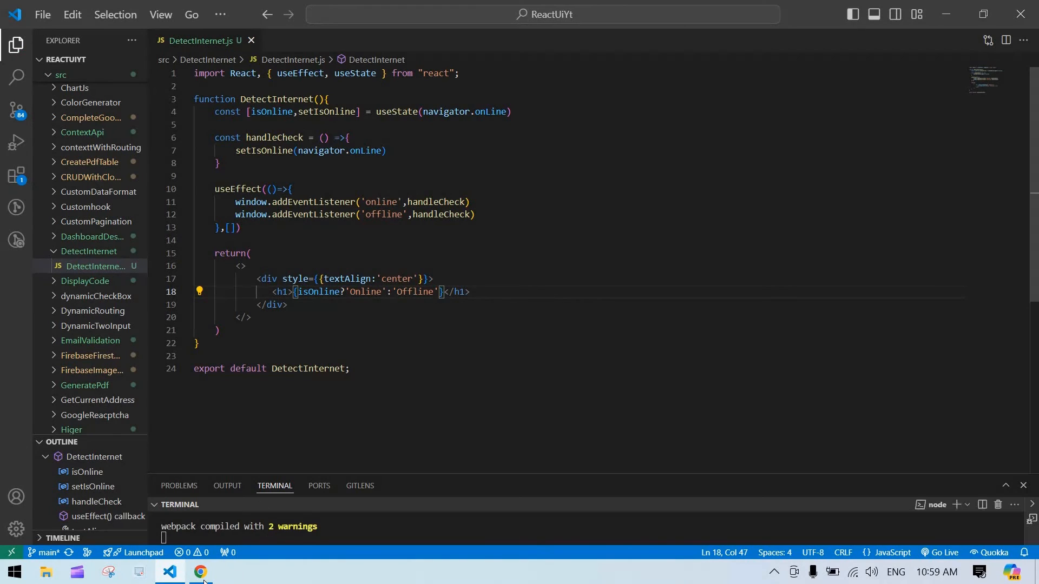
- Check Chrome shows 'Offline', then connect to the 'My Brain' Wi-Fi network
click(200, 571)
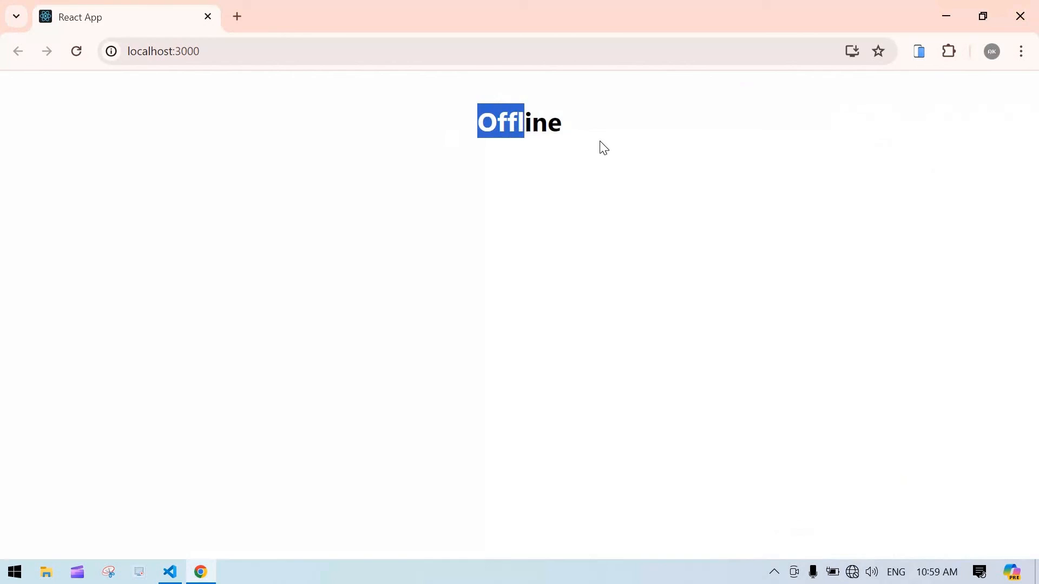
click(851, 572)
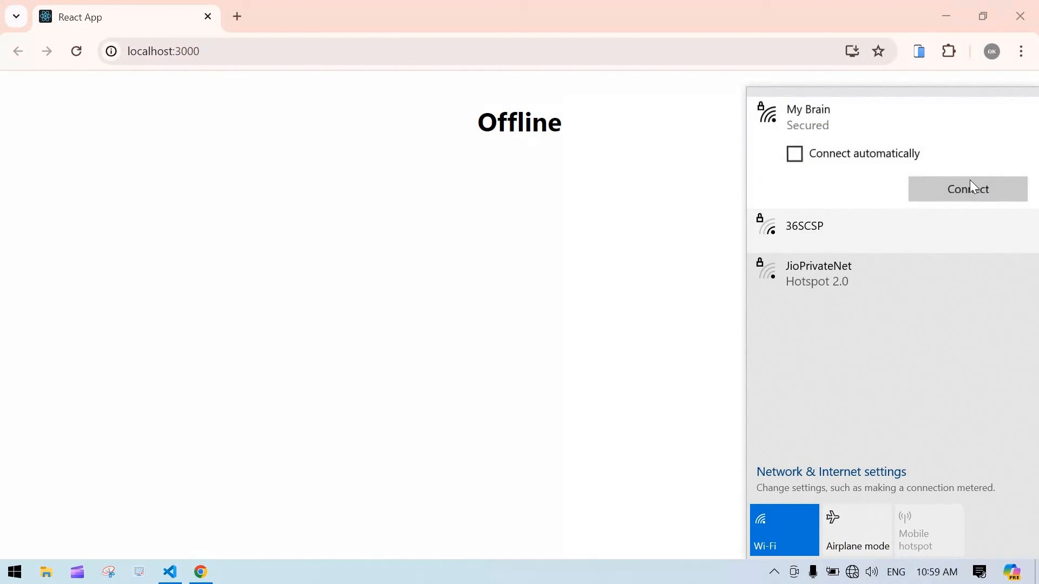
click(968, 189)
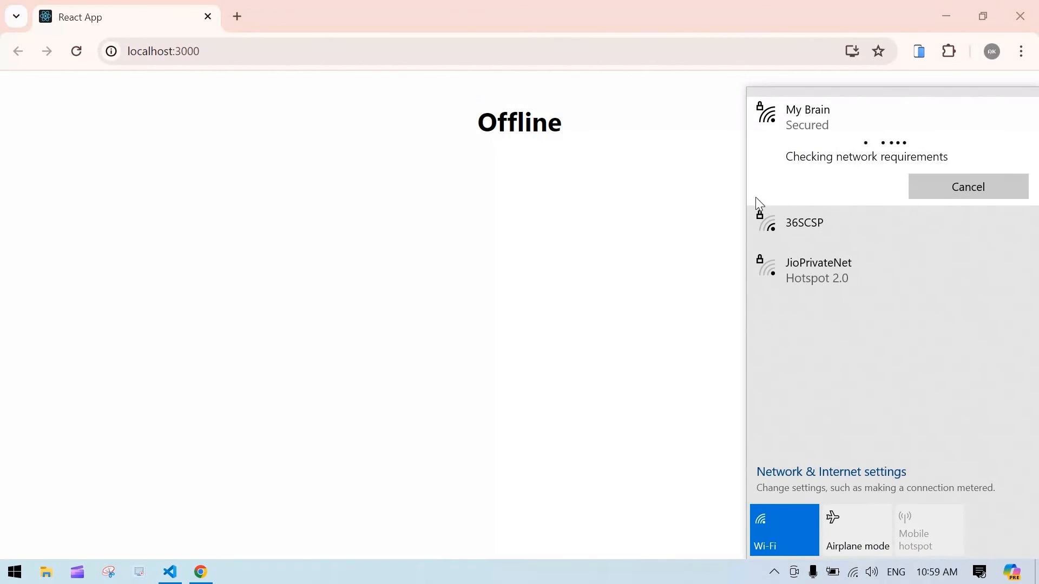